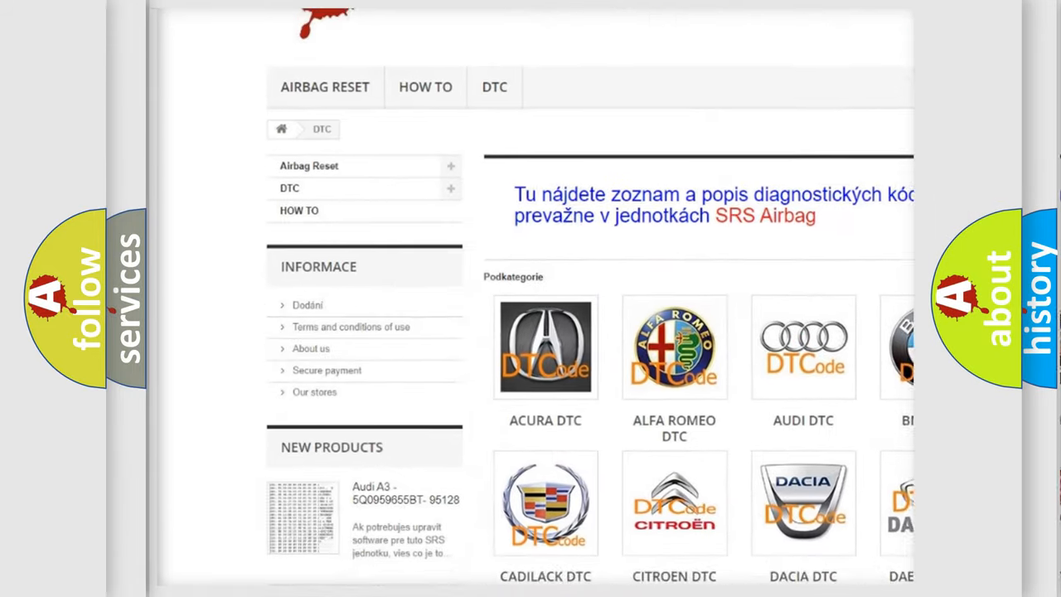
scroll("down", 3)
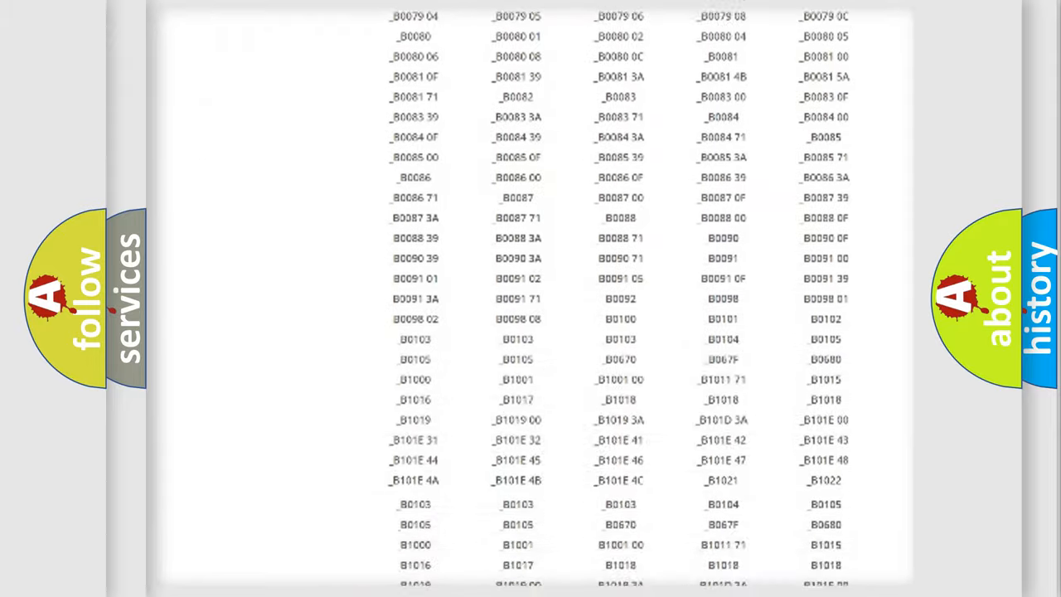
scroll("up", 3)
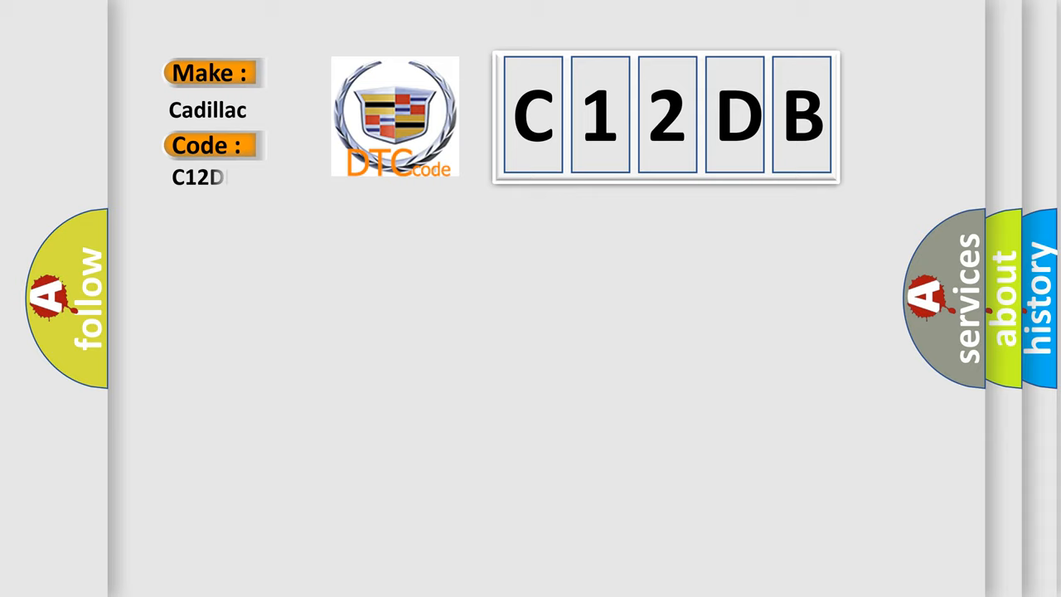
type("DB")
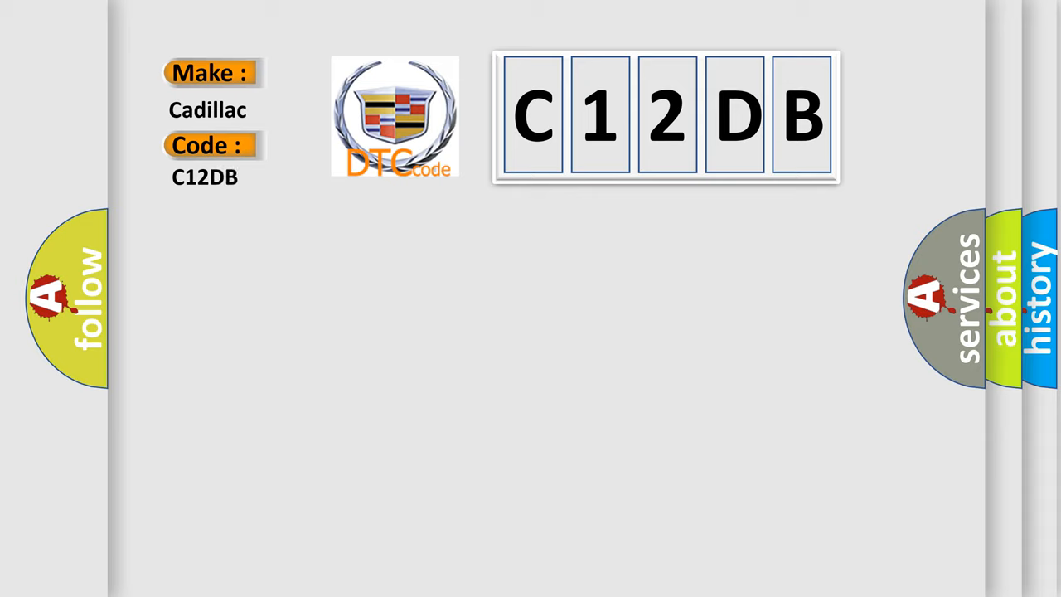